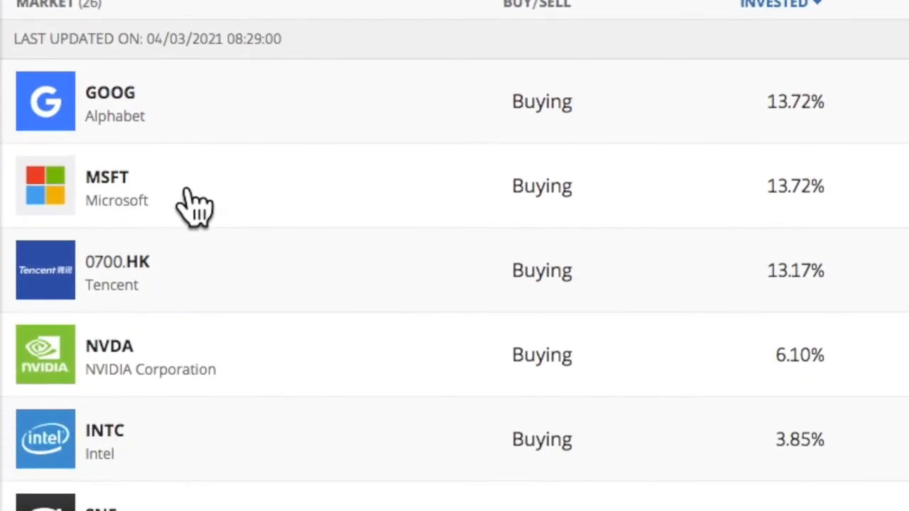
scroll(down, 3)
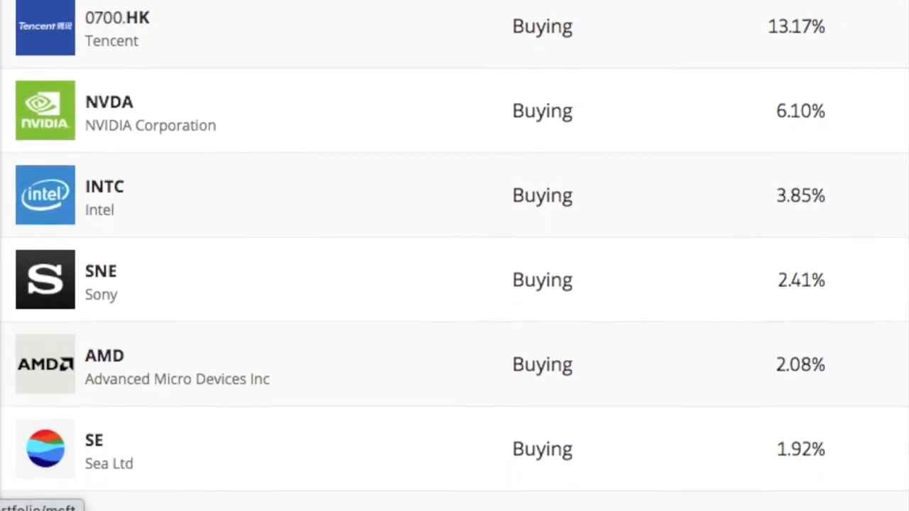